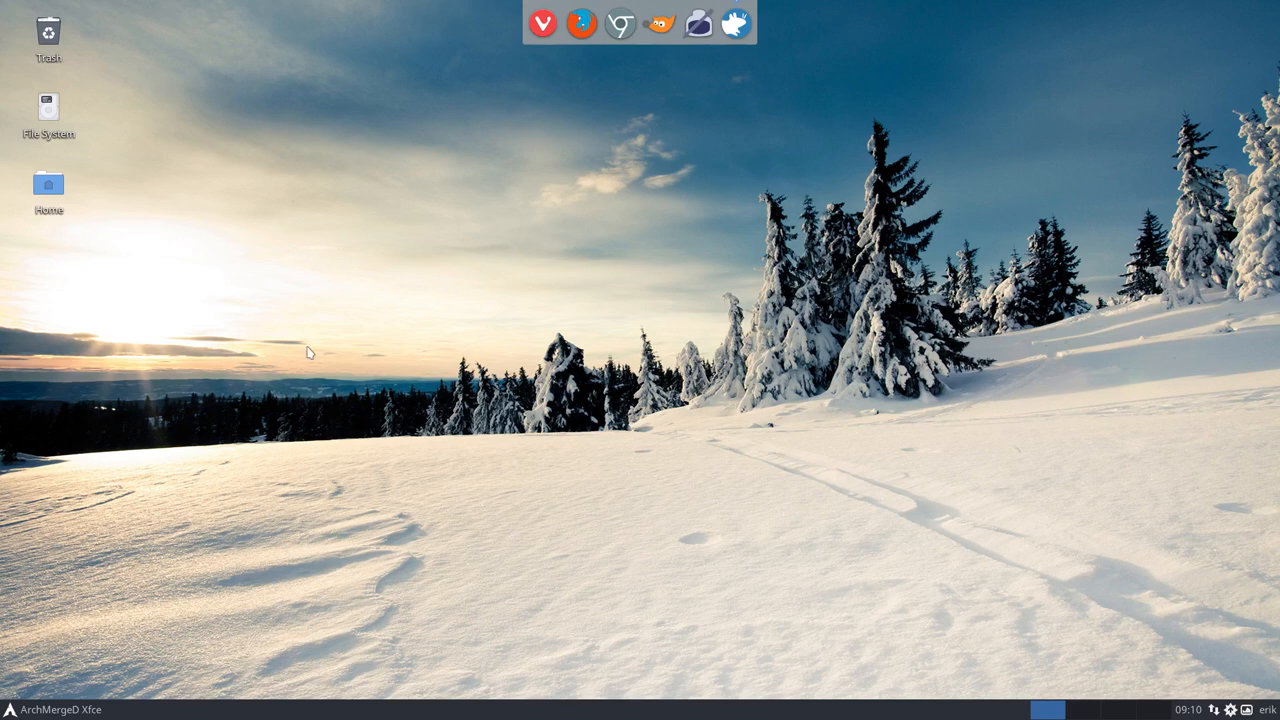
# Open Desktop Settings from the desktop after briefly opening and closing the applications menu
pyautogui.click(8, 709)
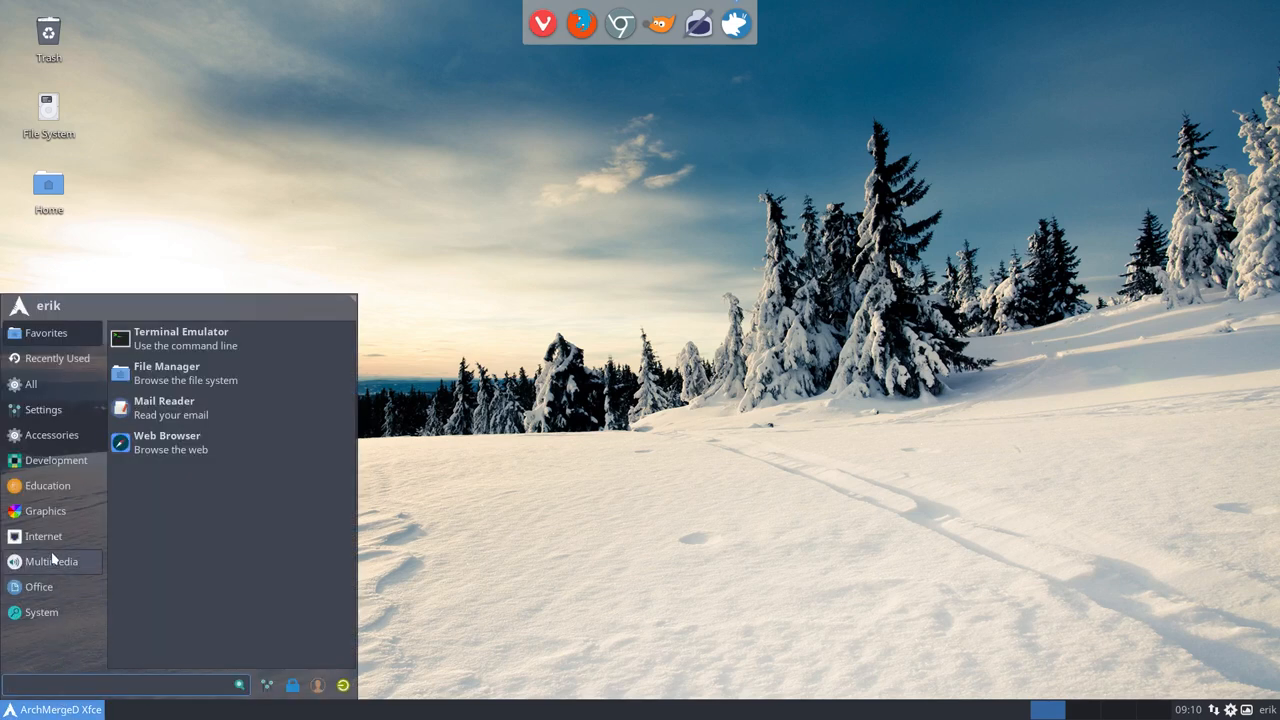
pyautogui.click(650, 216)
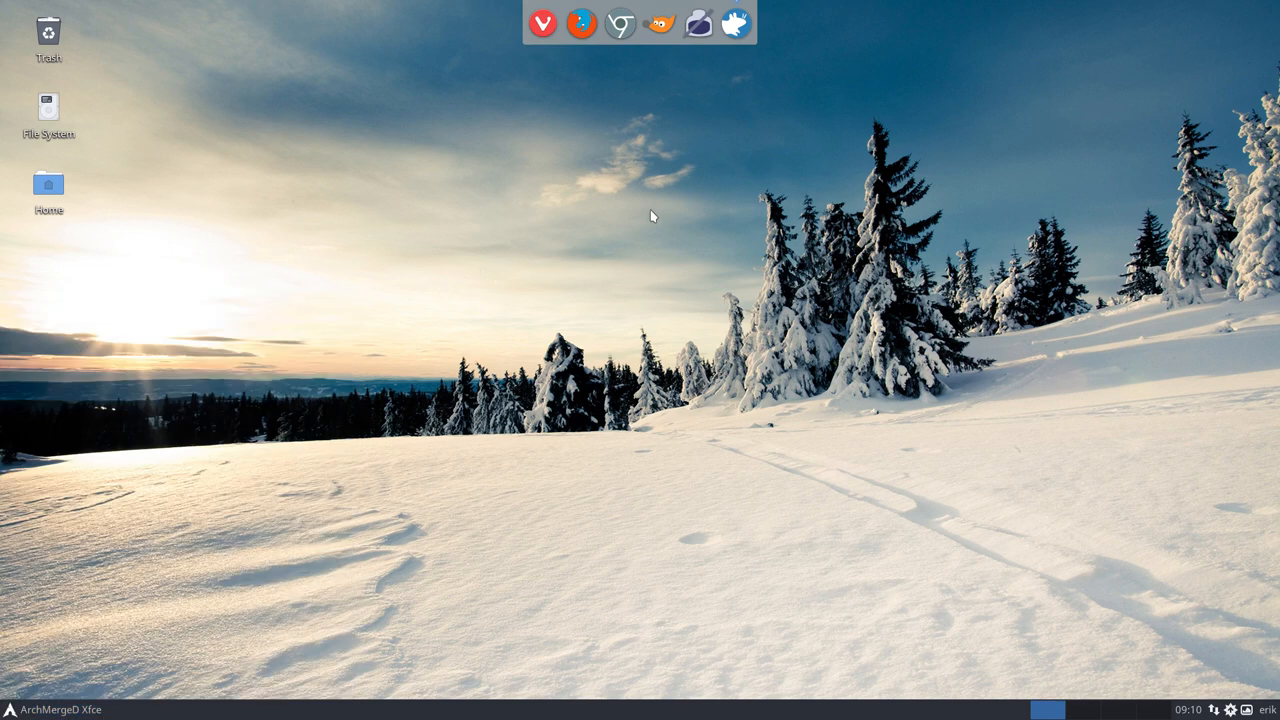
pyautogui.moveTo(172, 353)
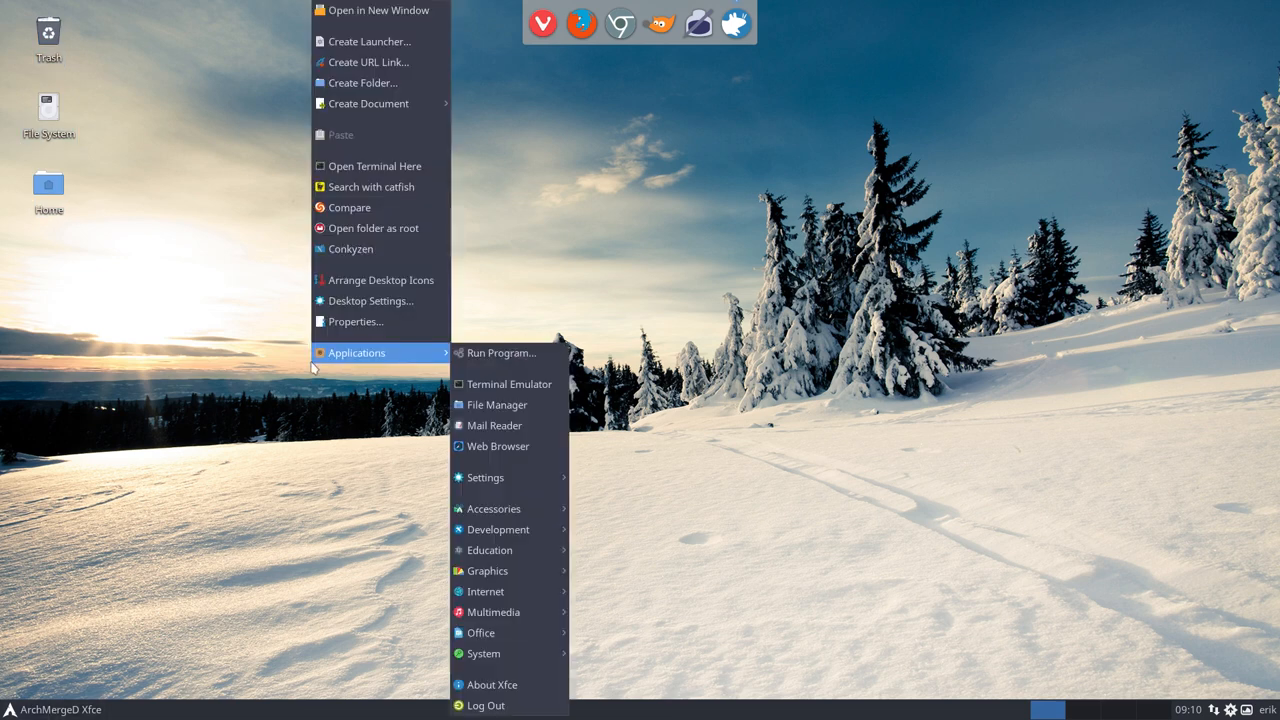
pyautogui.click(371, 300)
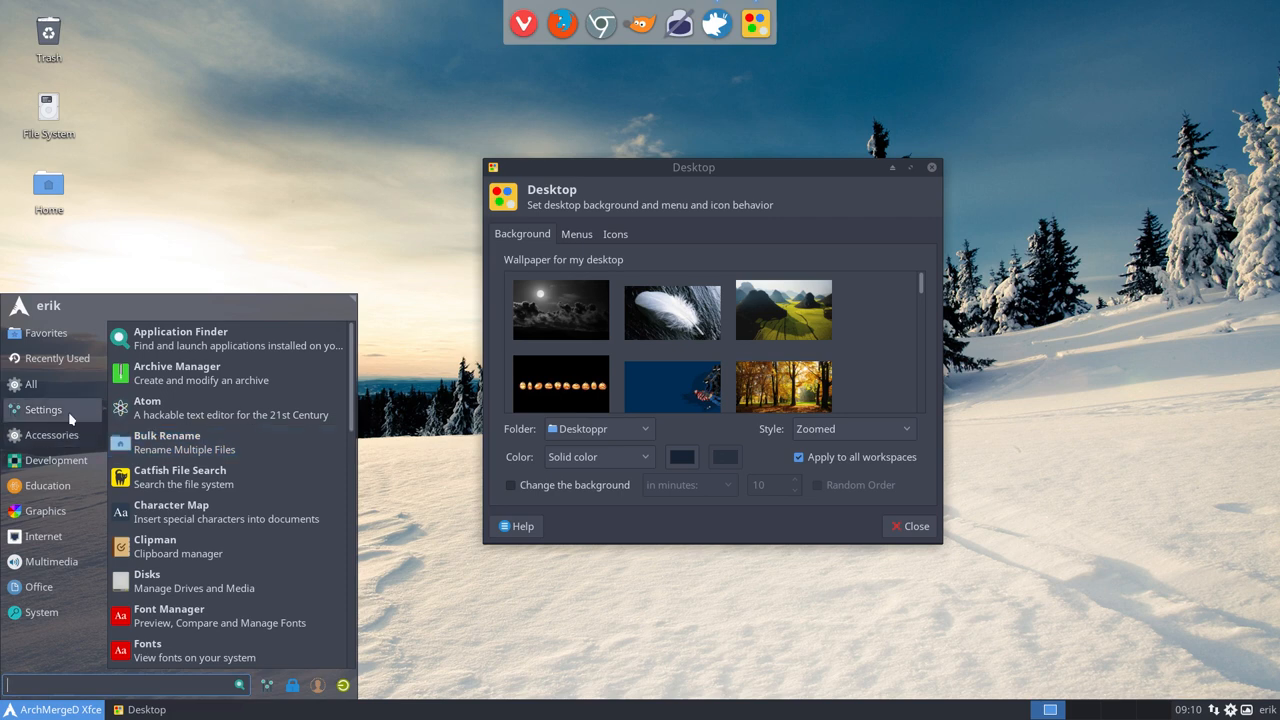
# Dismiss the leftover menu, move the settings window left, and show the Icons options
pyautogui.click(42, 409)
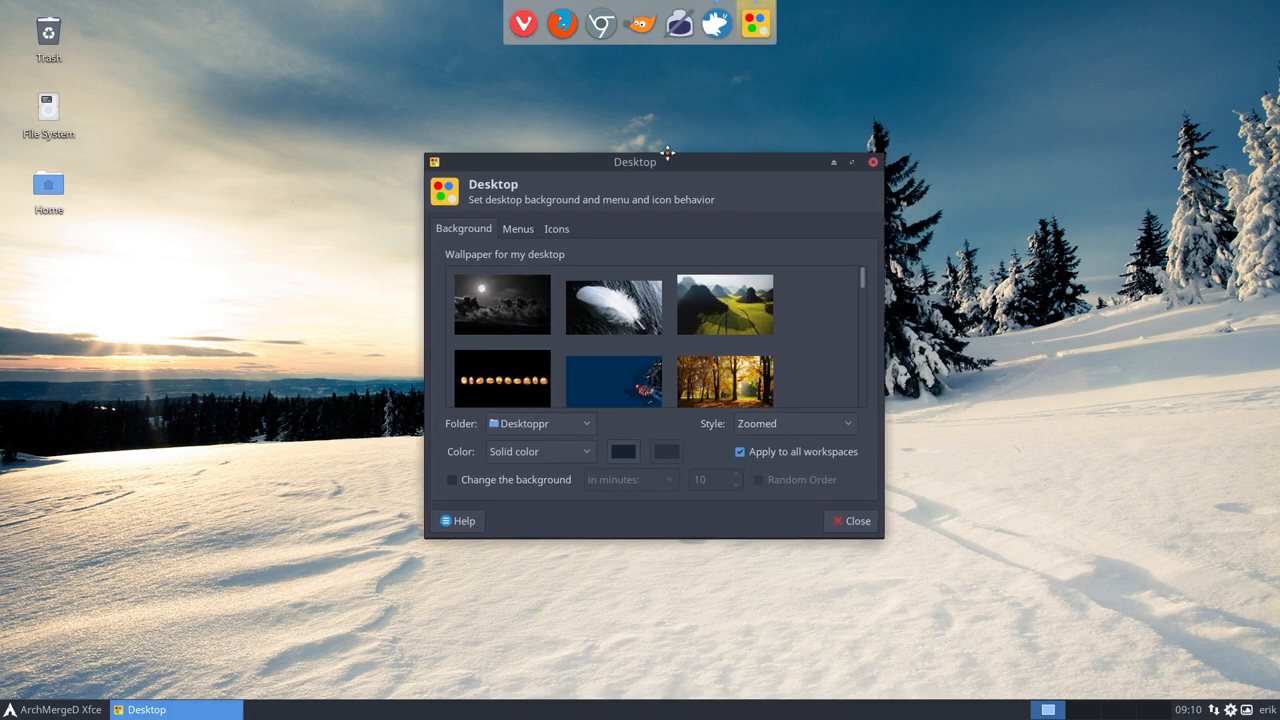
pyautogui.moveTo(634, 161); pyautogui.dragTo(524, 126)
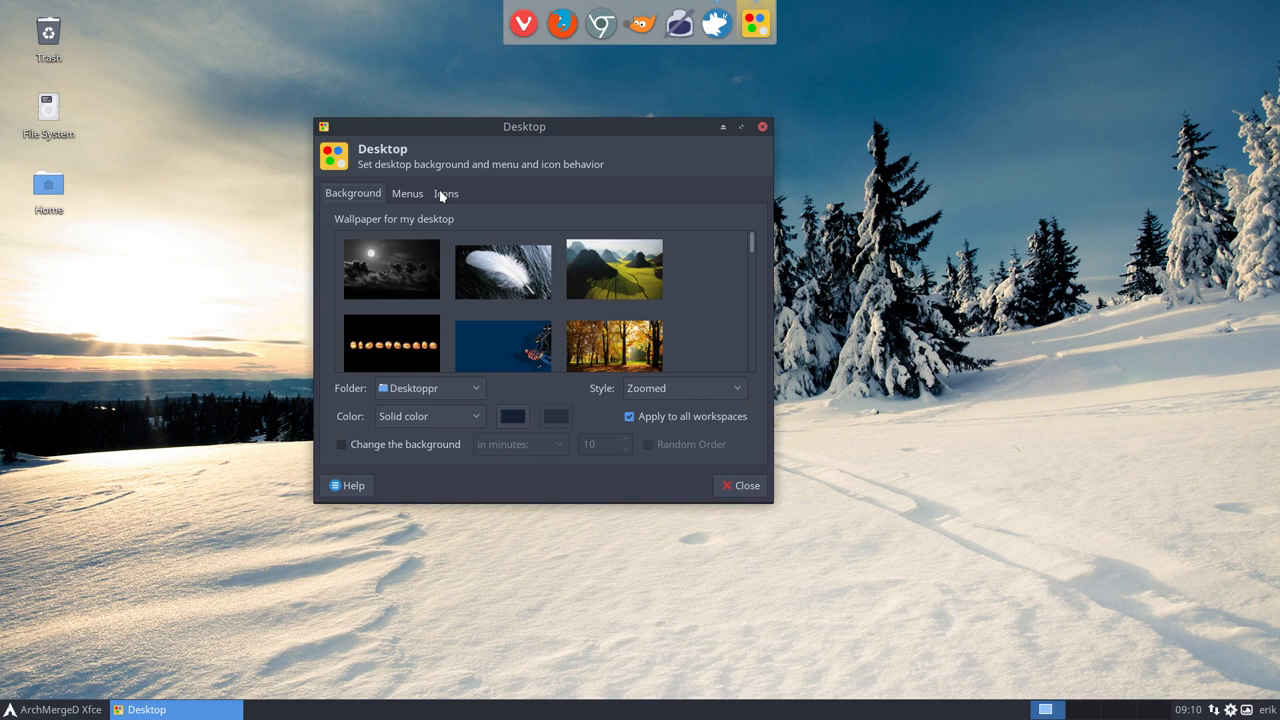
pyautogui.click(446, 193)
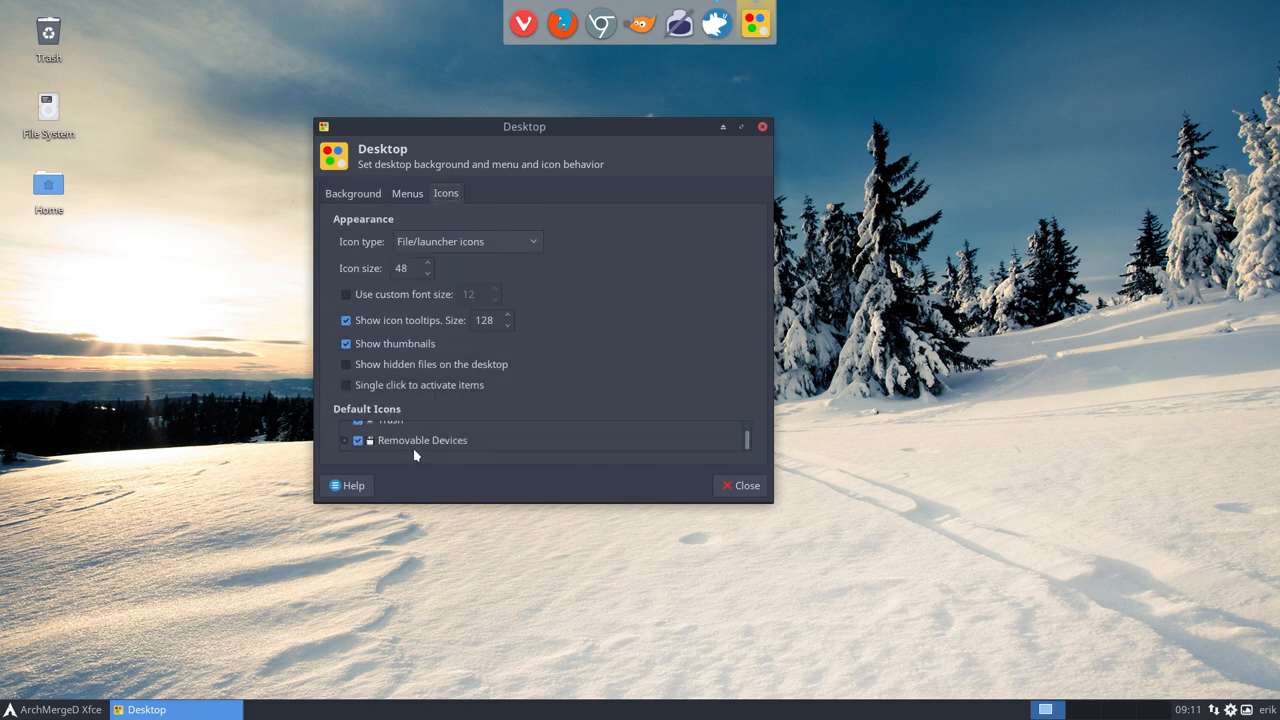
# Uncheck Trash, File System and Home under Default Icons, then close Desktop Settings
pyautogui.click(422, 440)
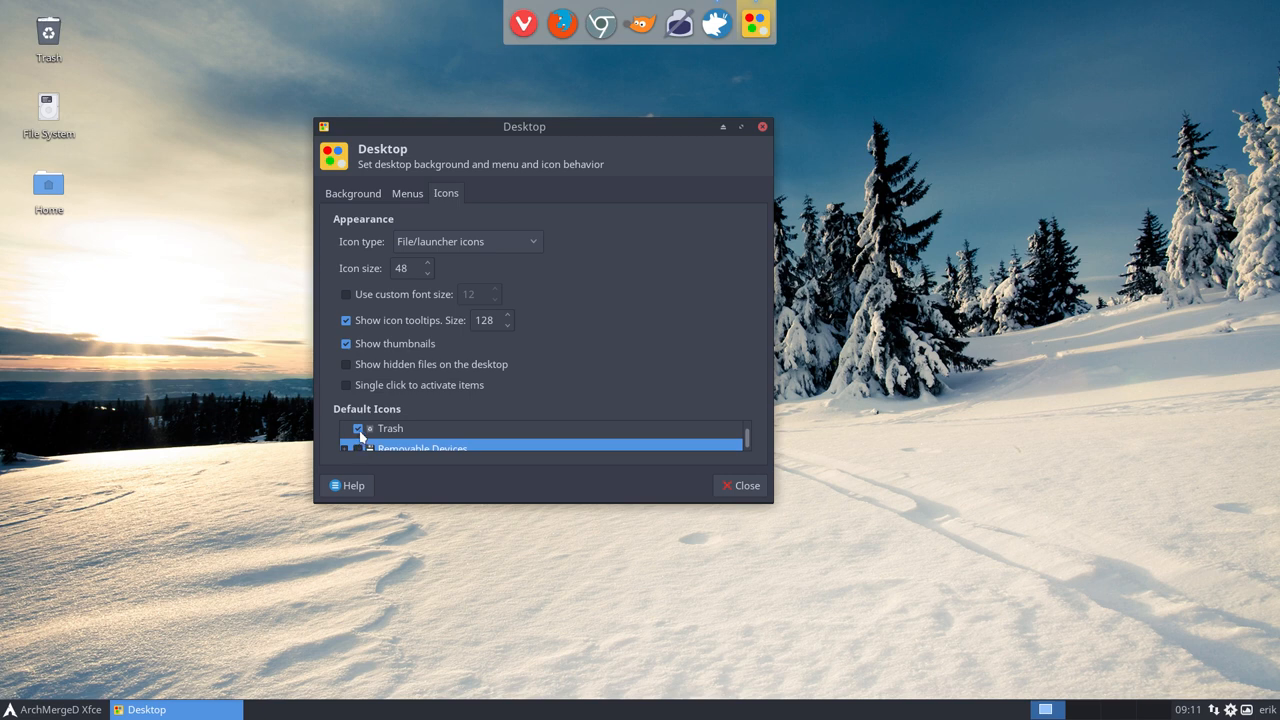
pyautogui.scroll(-3)
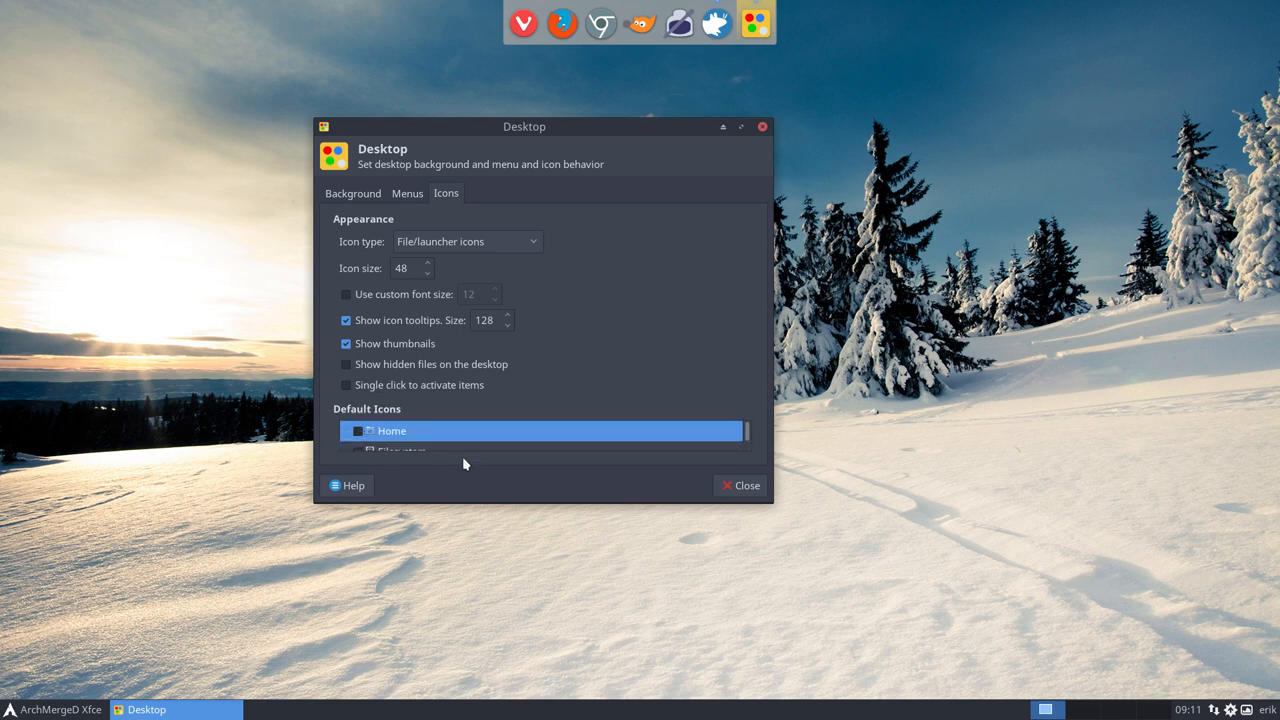
pyautogui.click(739, 485)
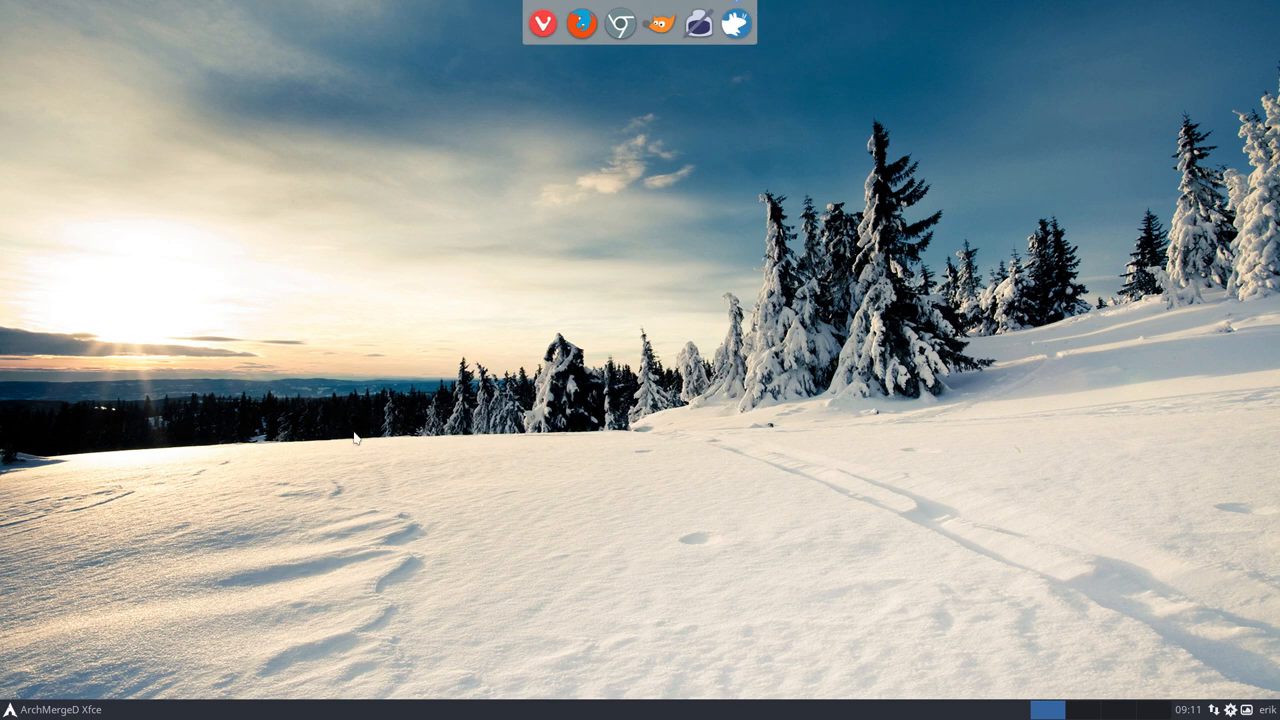